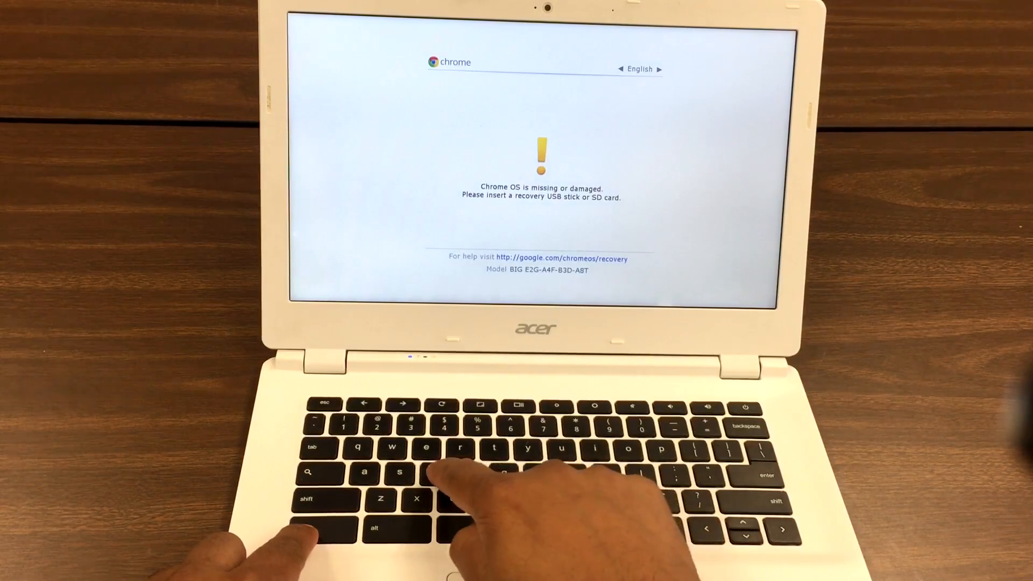
- Bring up the prompt to turn off OS verification from the recovery screen
key(ctrl+d)
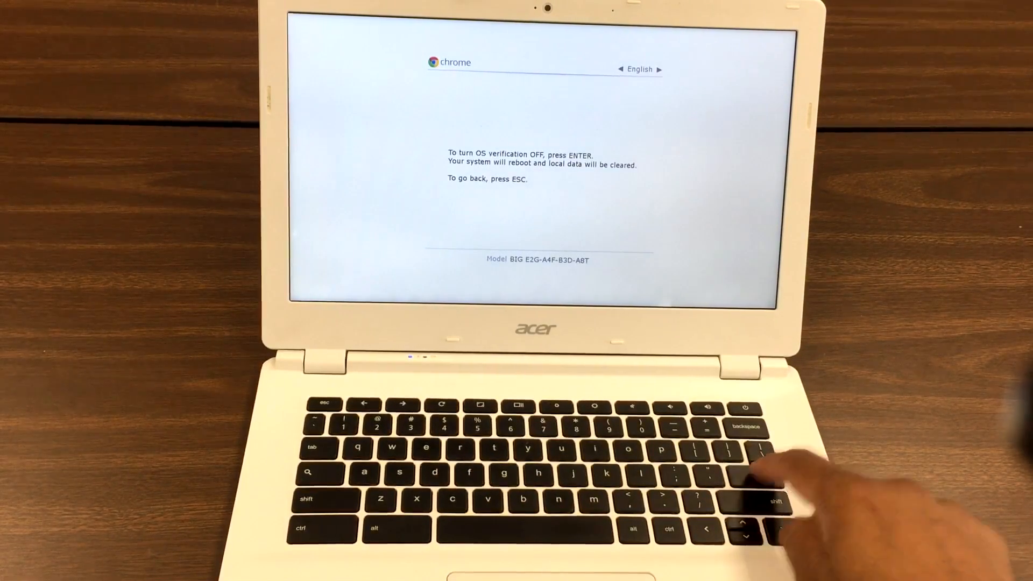
- Confirm turning OS verification off and boot past the warning into developer mode
key(enter)
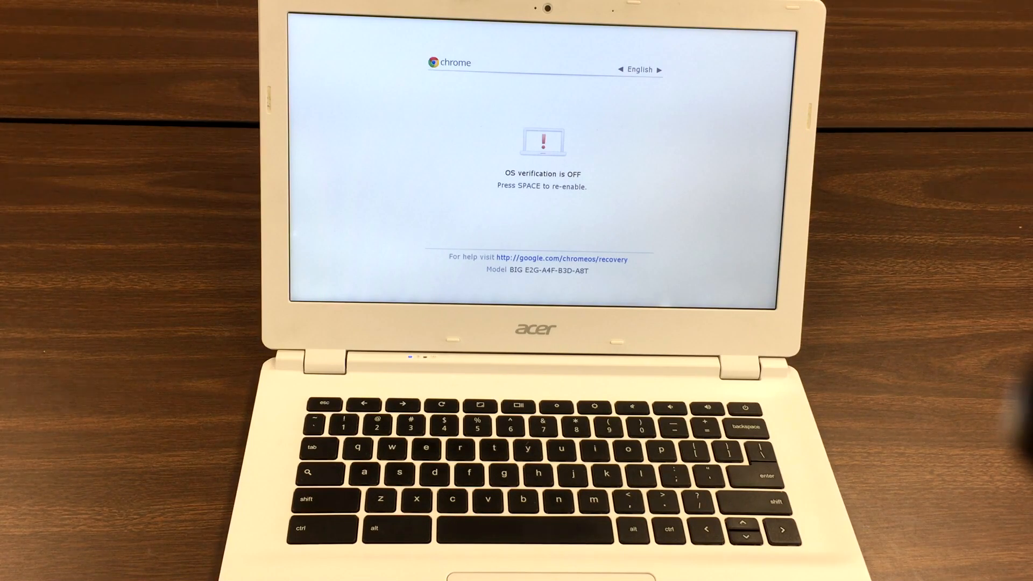
key(space)
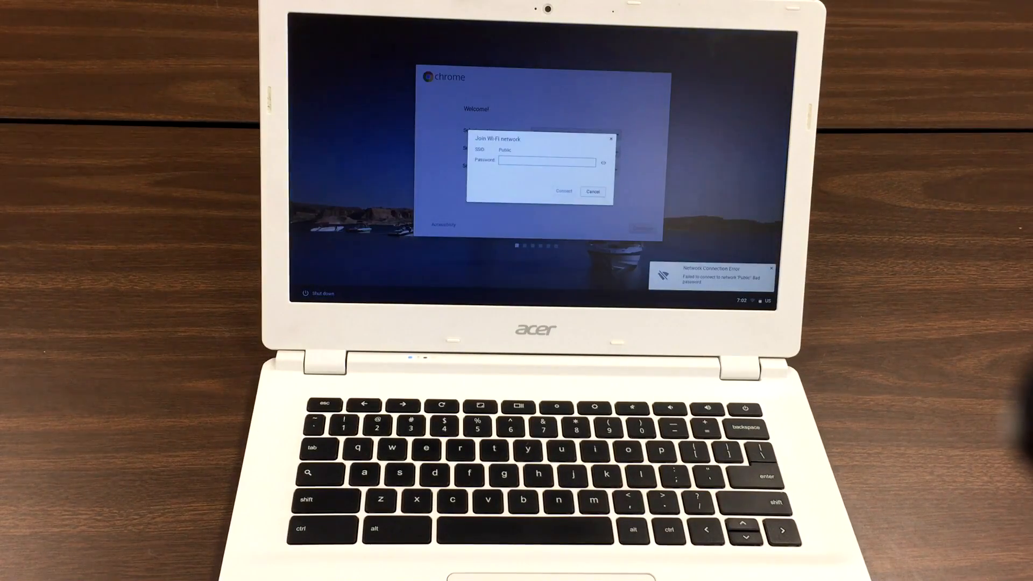
- Enter the password for the Public Wi-Fi network and connect
text(password)
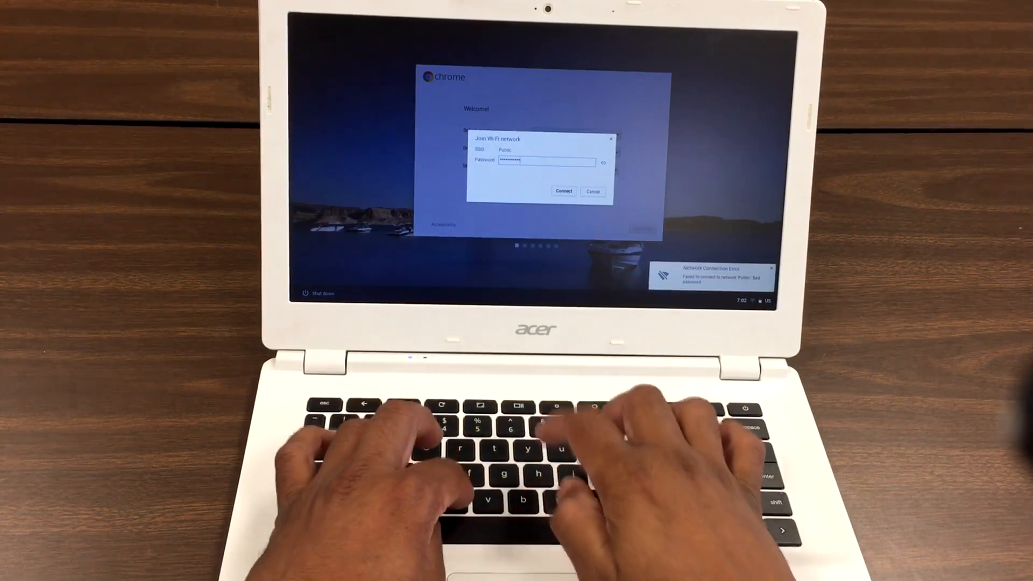
click(563, 191)
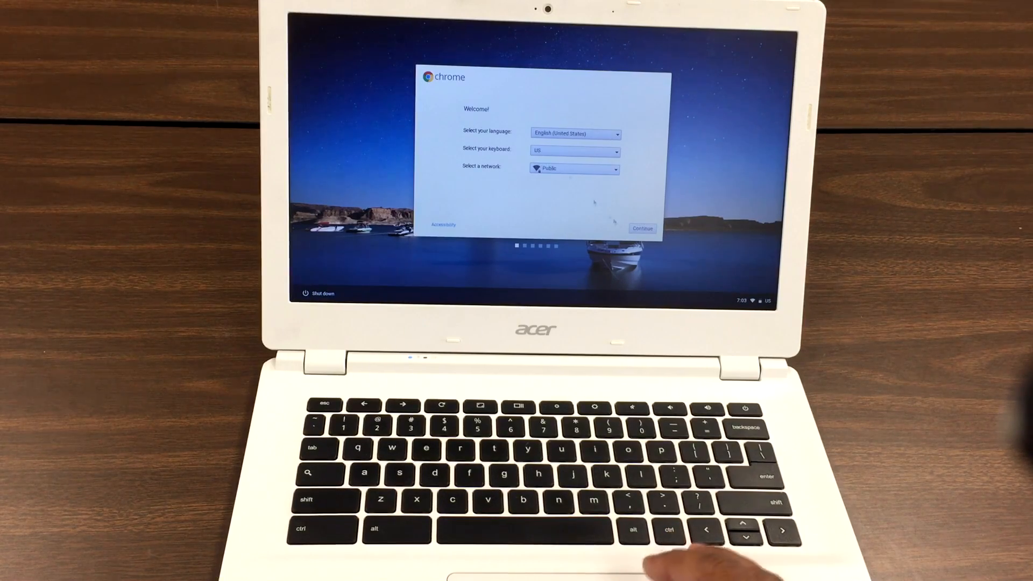
- Continue past the Welcome screen and accept the Google Chrome OS Terms
click(642, 229)
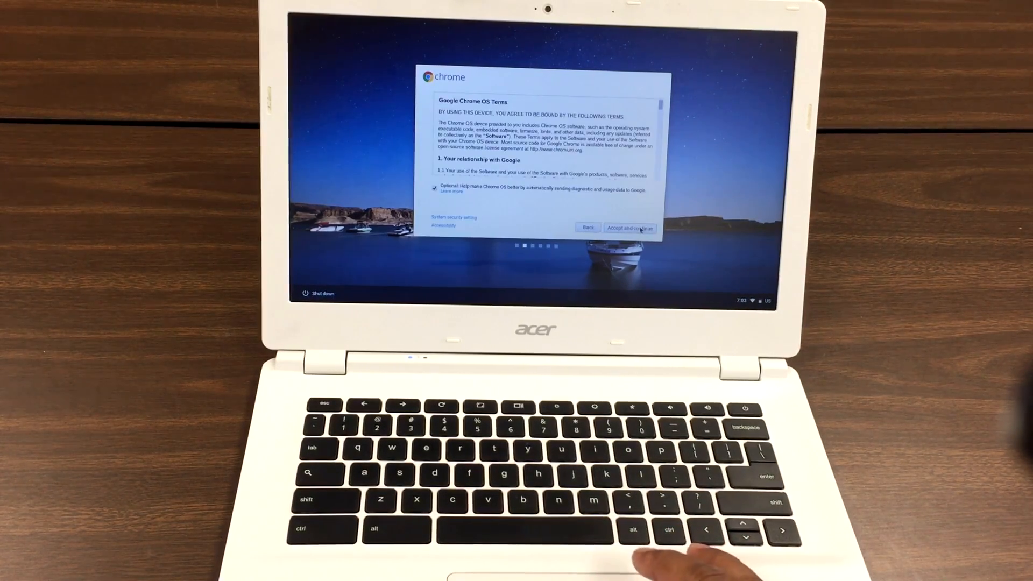
click(629, 227)
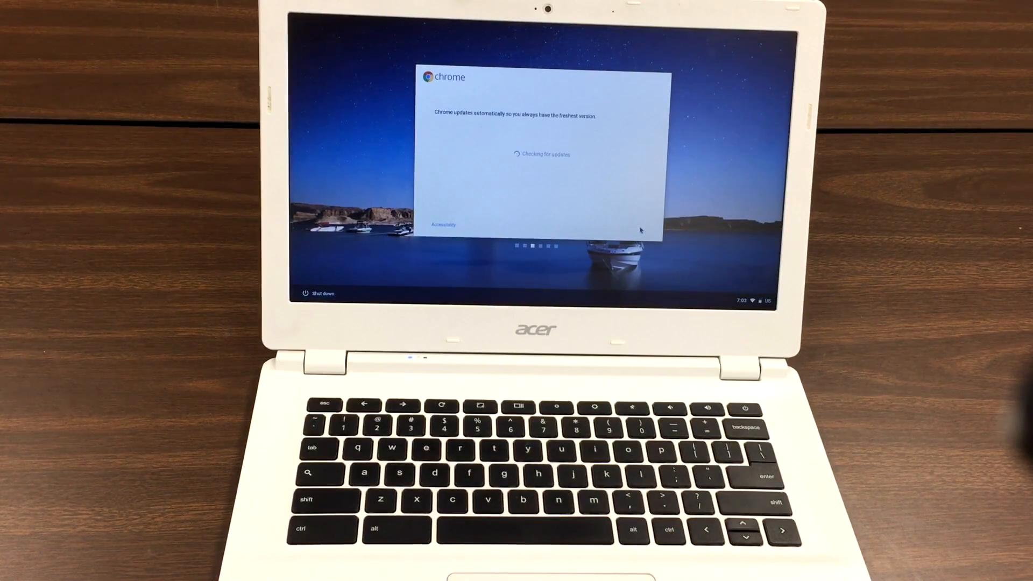